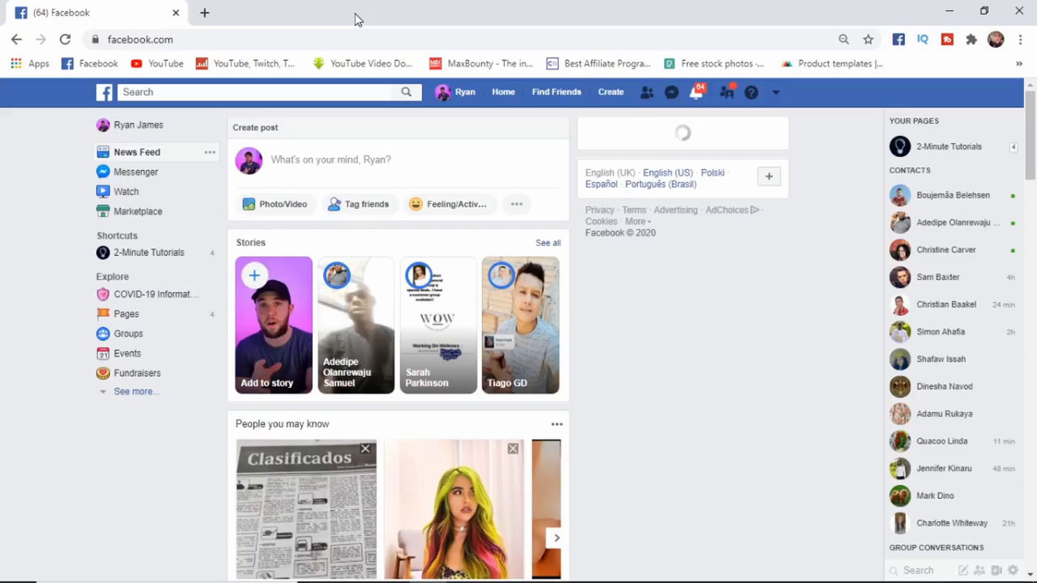
mouse_move(813, 149)
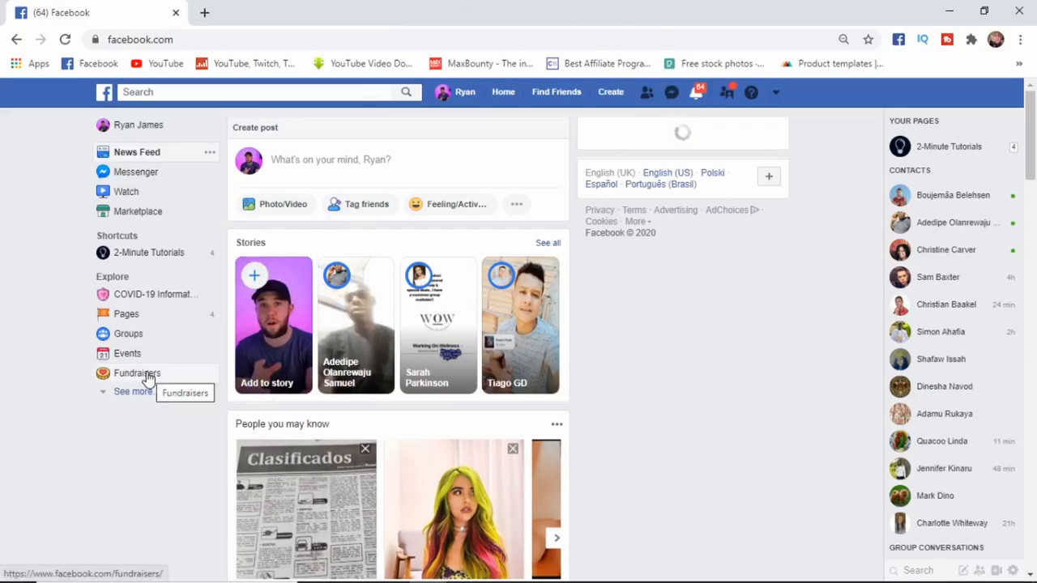
Open Fundraisers from the Explore list in the left sidebar.
left_click(137, 373)
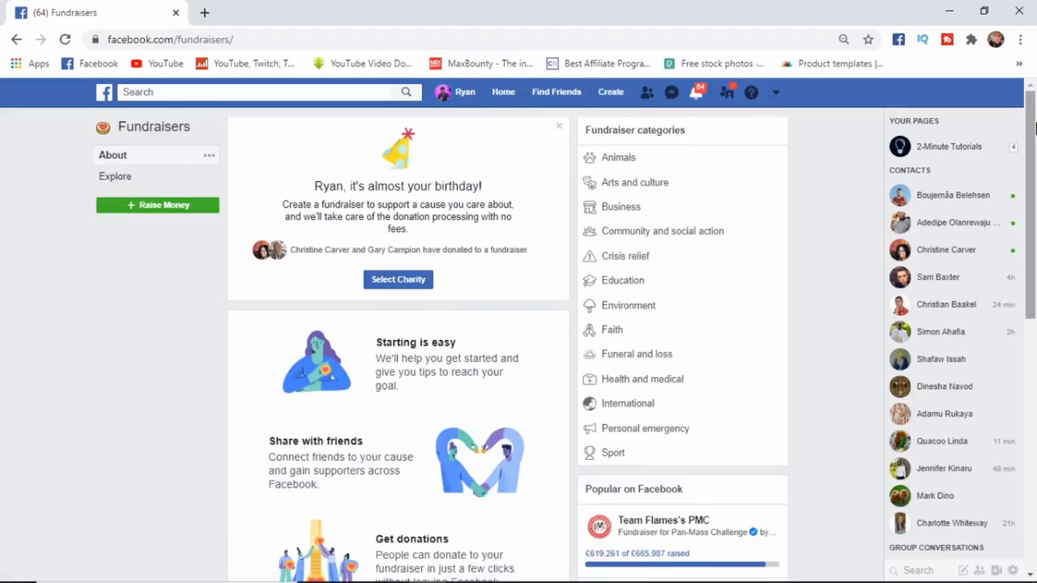
Start a 'Raise Money for a Personal Cause' fundraiser from further down the Fundraisers page.
scroll("down", 3)
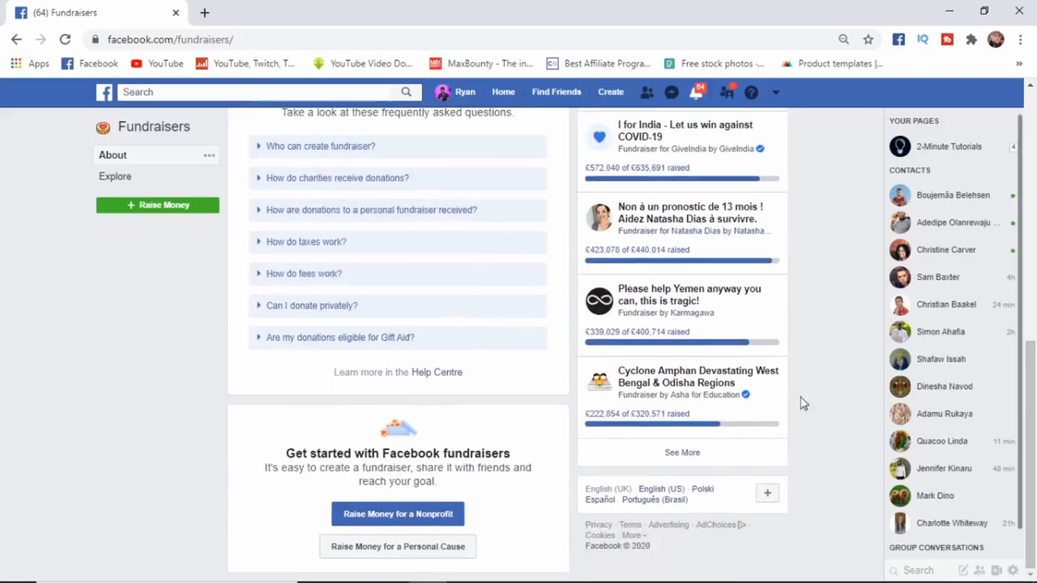
mouse_move(543, 483)
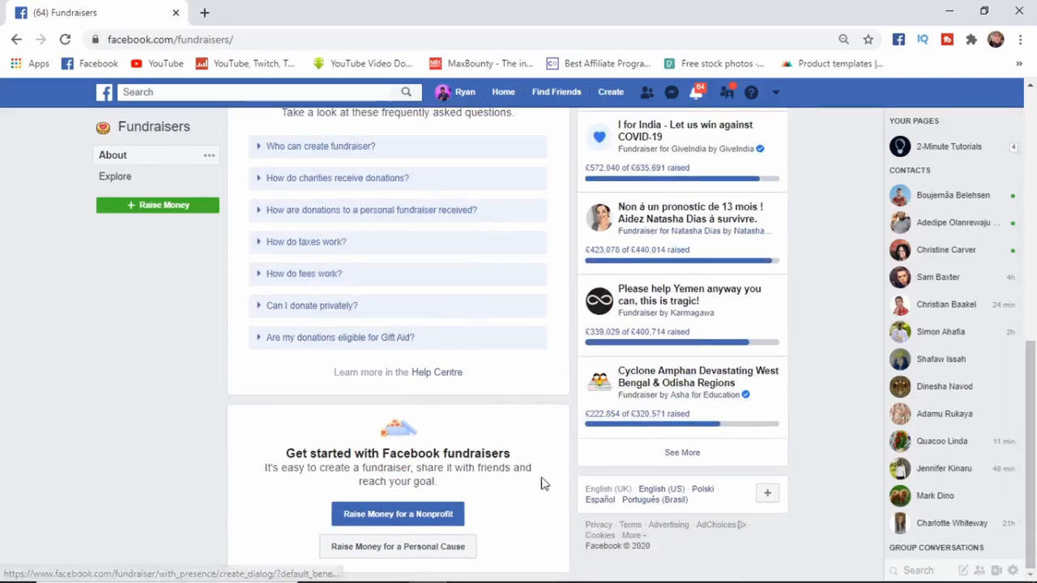
mouse_move(413, 520)
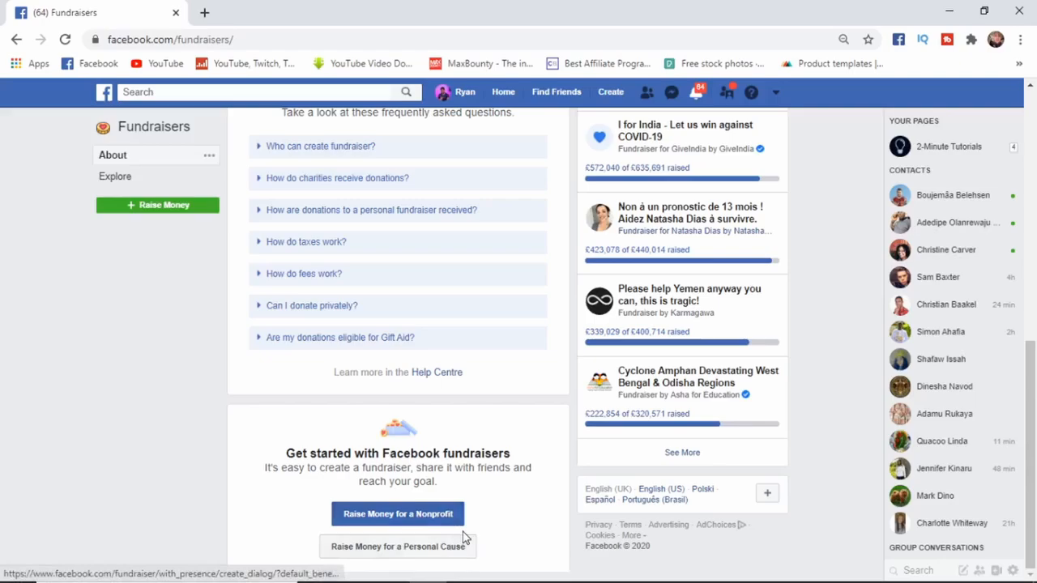
mouse_move(567, 484)
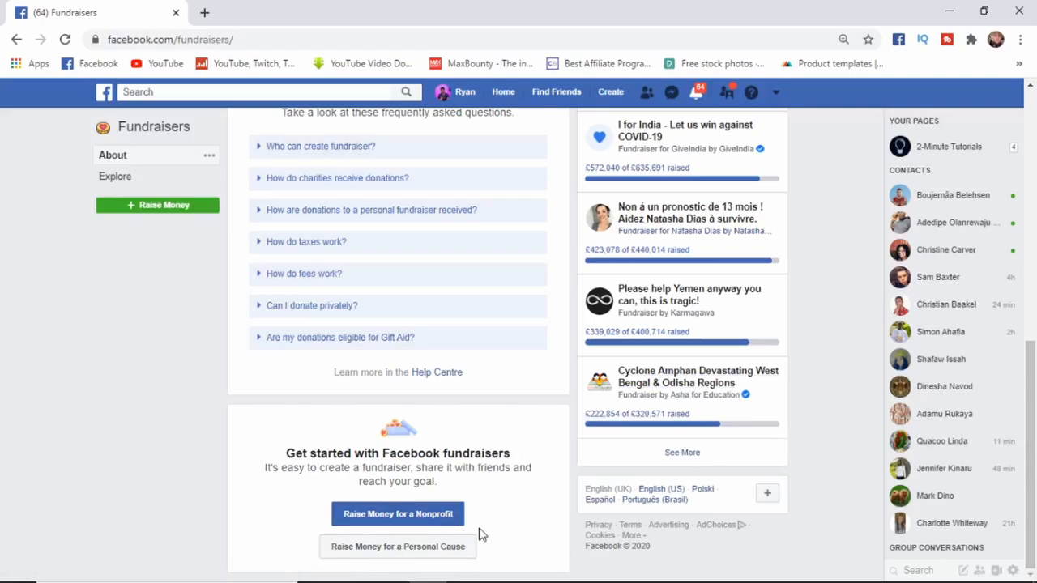
left_click(397, 546)
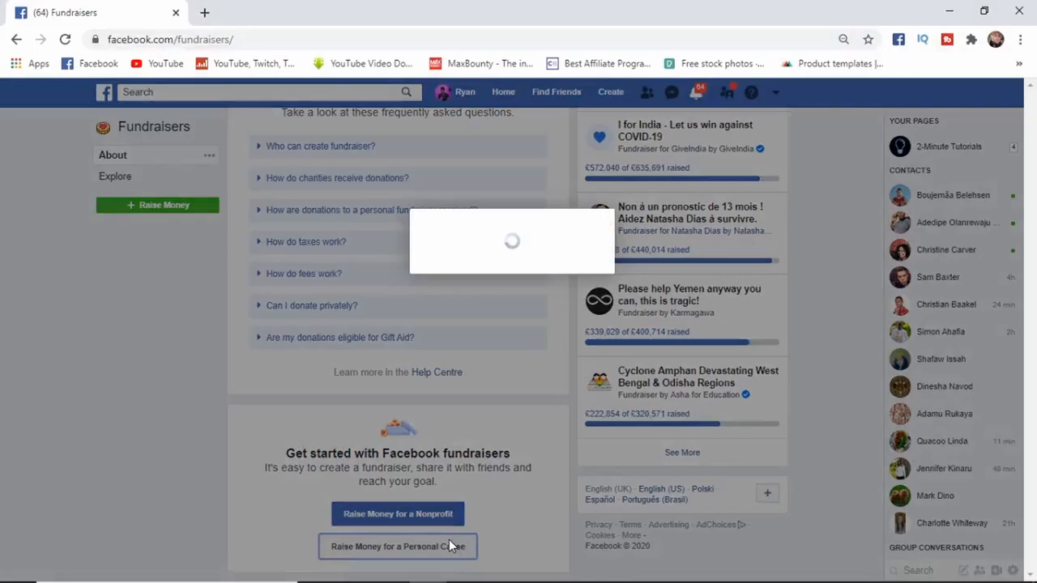
Choose the Medical category and set a 500 GBP fundraising goal.
left_click(397, 546)
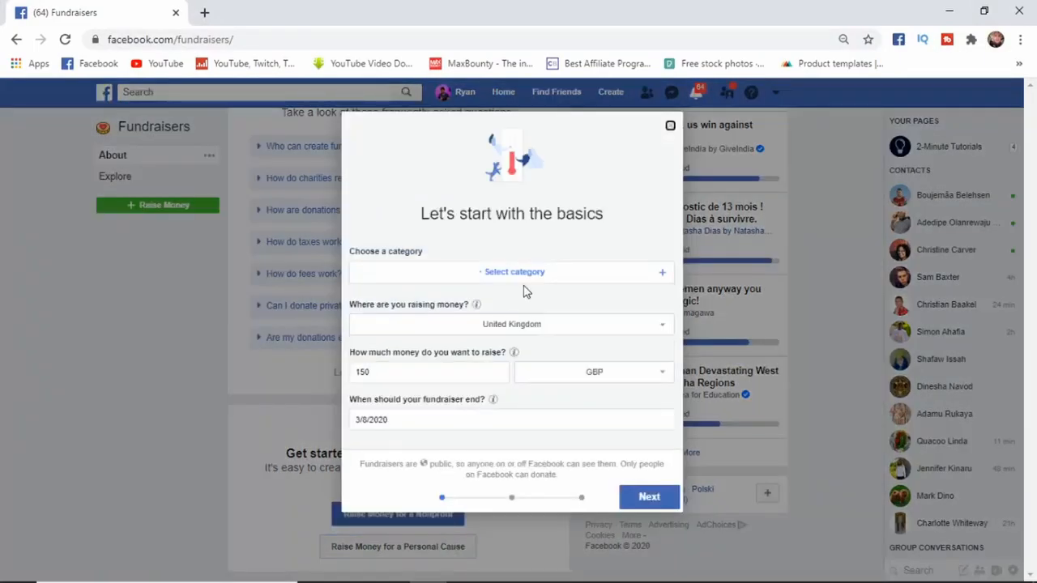
left_click(511, 272)
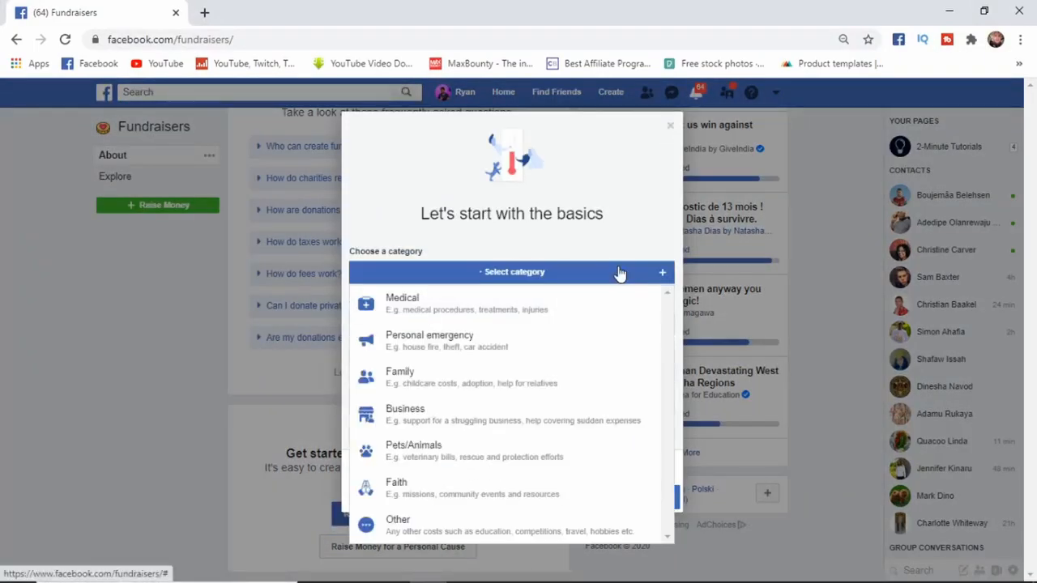
mouse_move(469, 309)
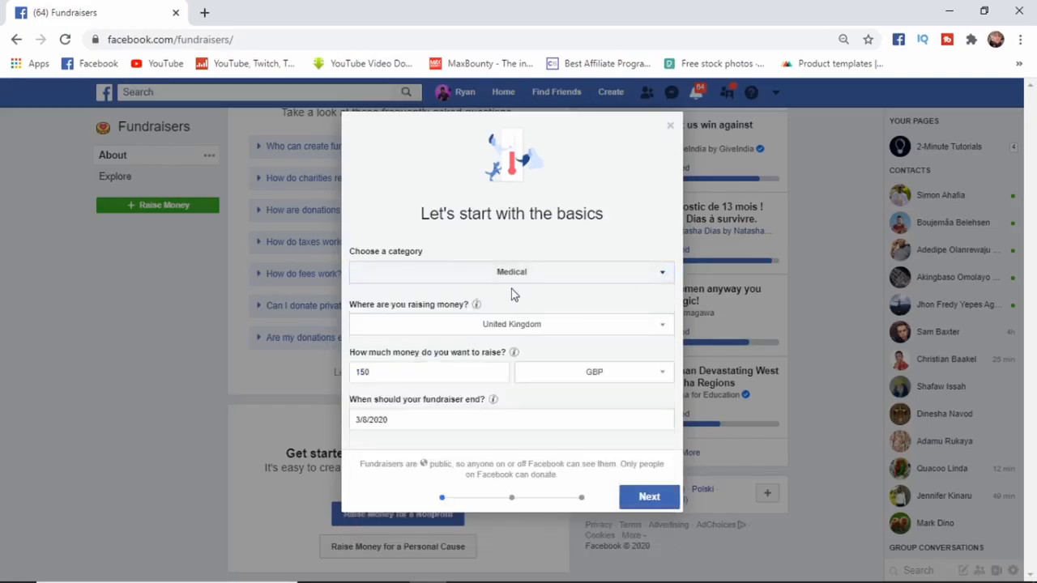
mouse_move(532, 330)
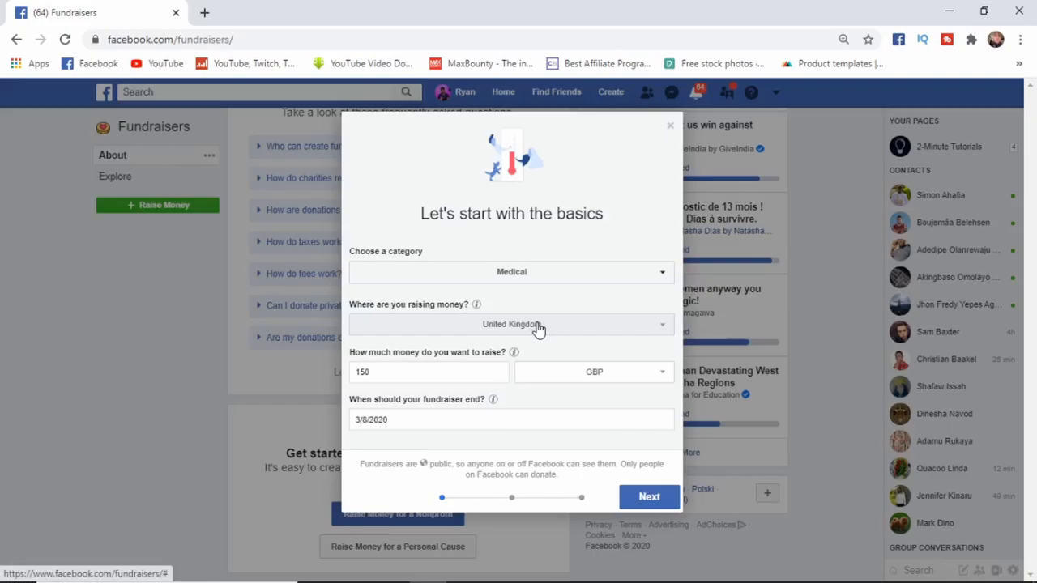
mouse_move(507, 381)
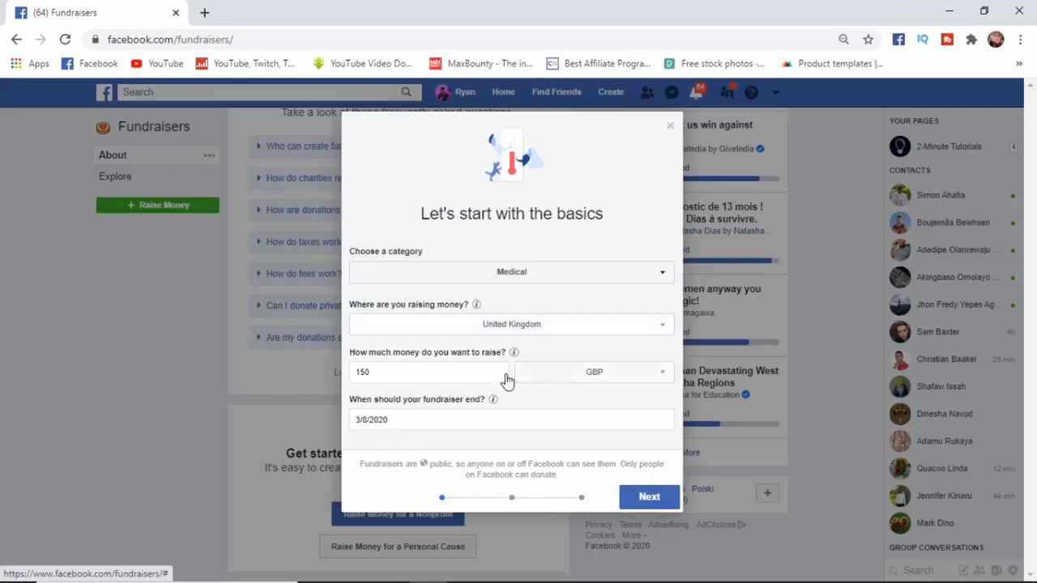
left_click(434, 372)
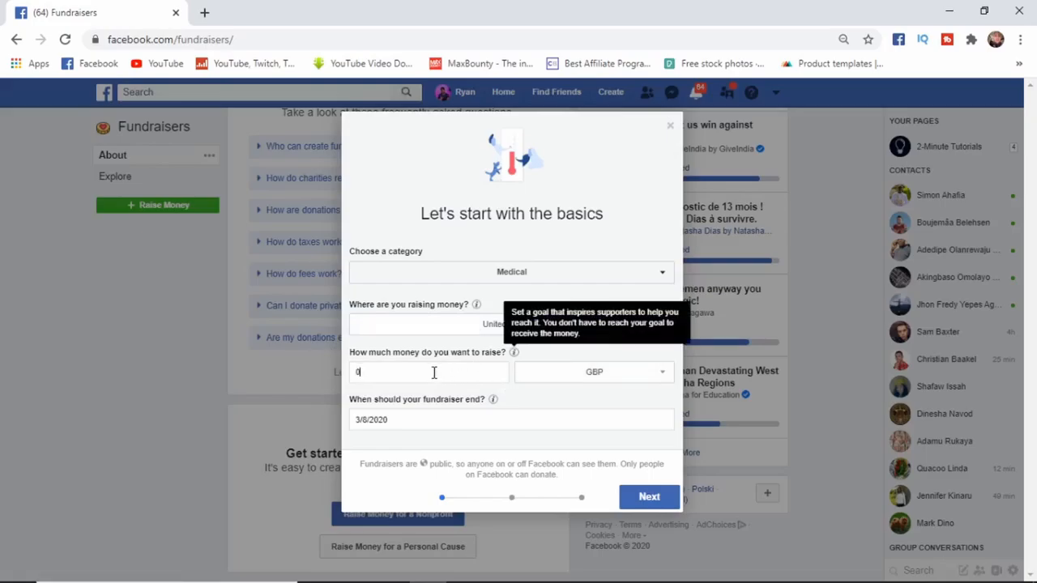
type("500")
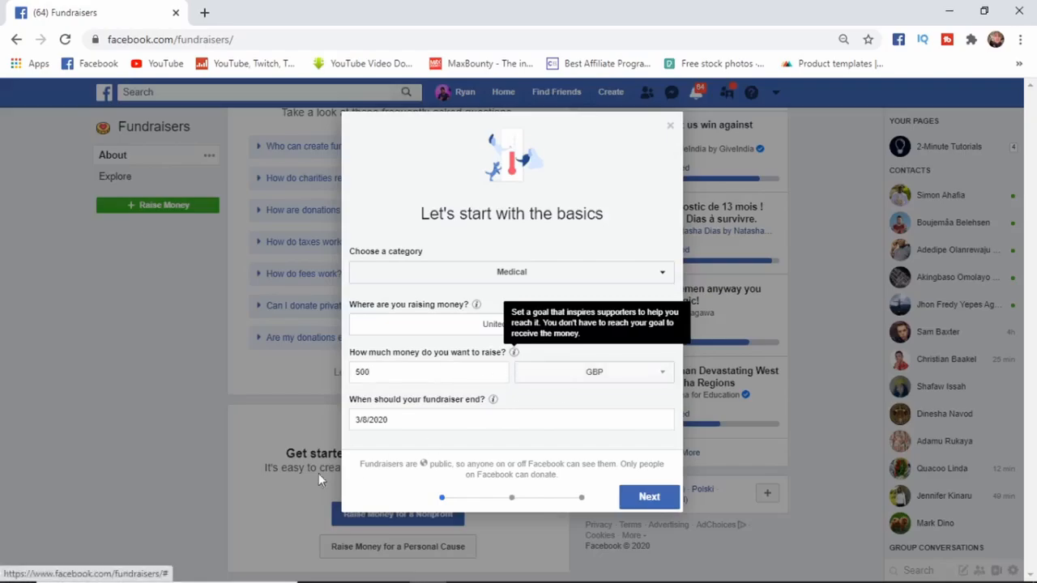
mouse_move(520, 432)
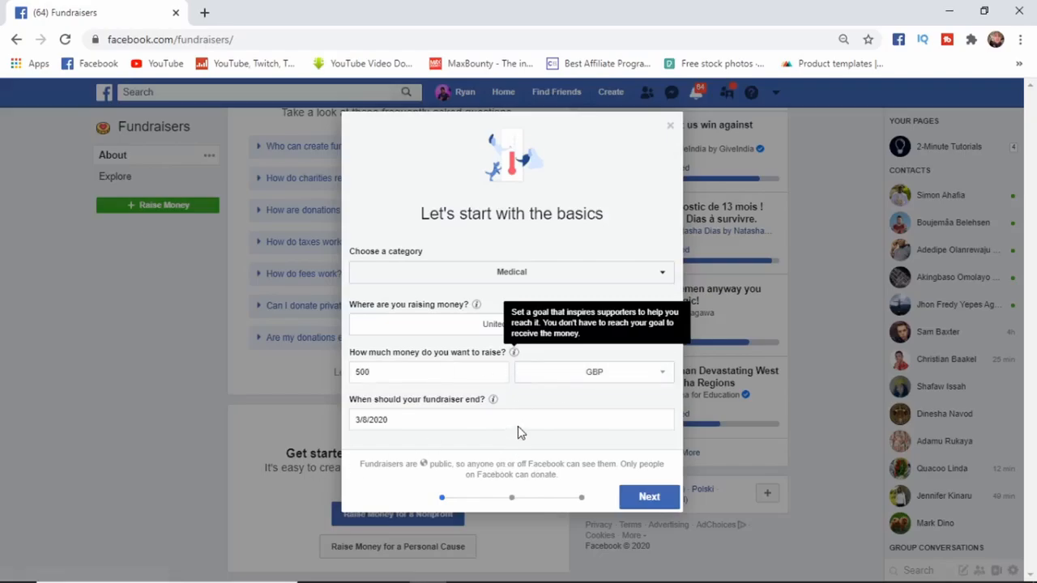
mouse_move(553, 435)
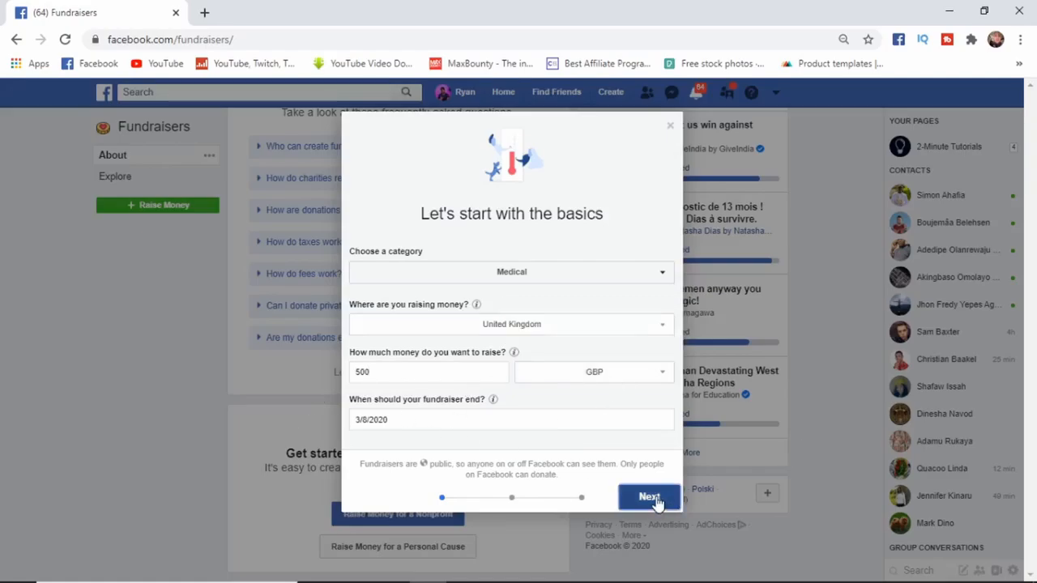
Title the fundraiser 'MEDICAL EMERGENCY' on the title and story step.
left_click(649, 497)
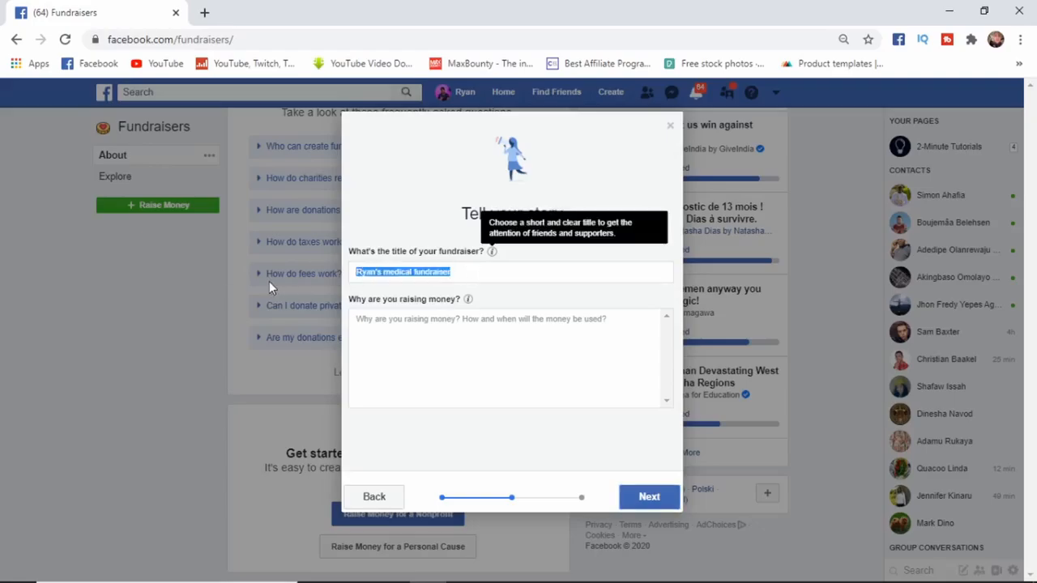
type("MEDICAL")
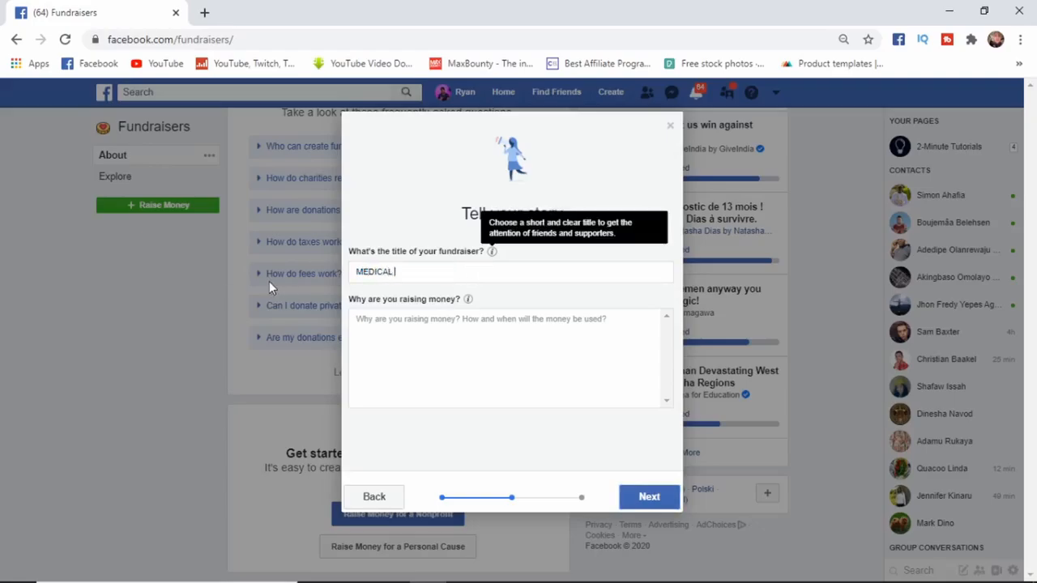
type("EMERGENCY")
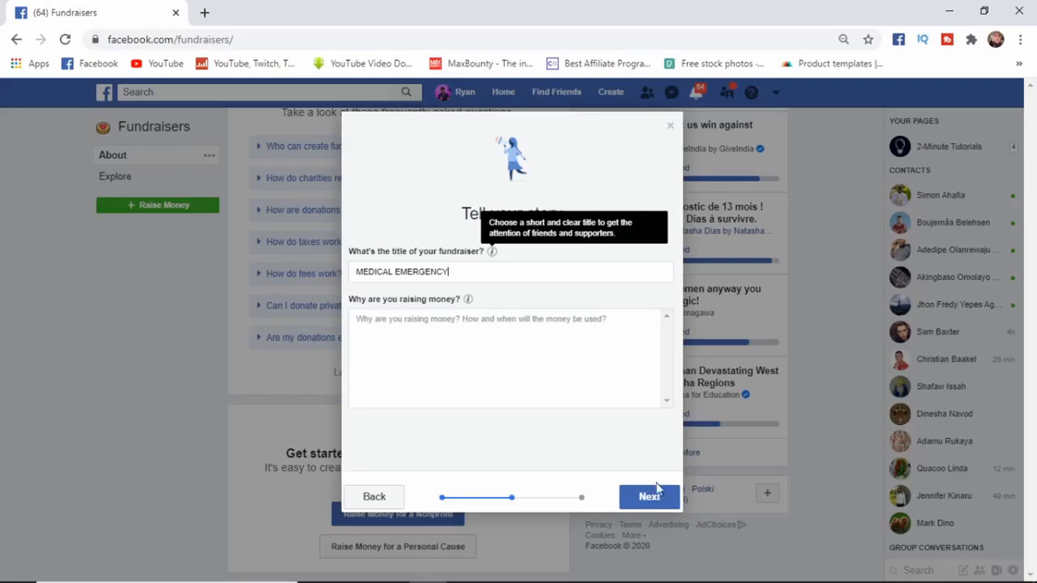
Keep the suggested illustrated cover photo and create the fundraiser.
left_click(649, 496)
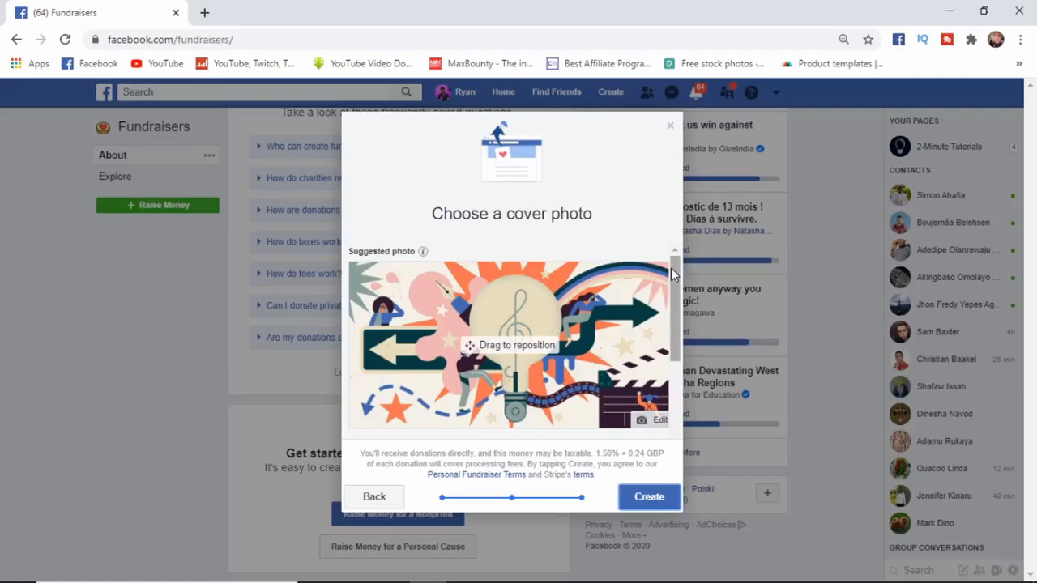
mouse_move(650, 421)
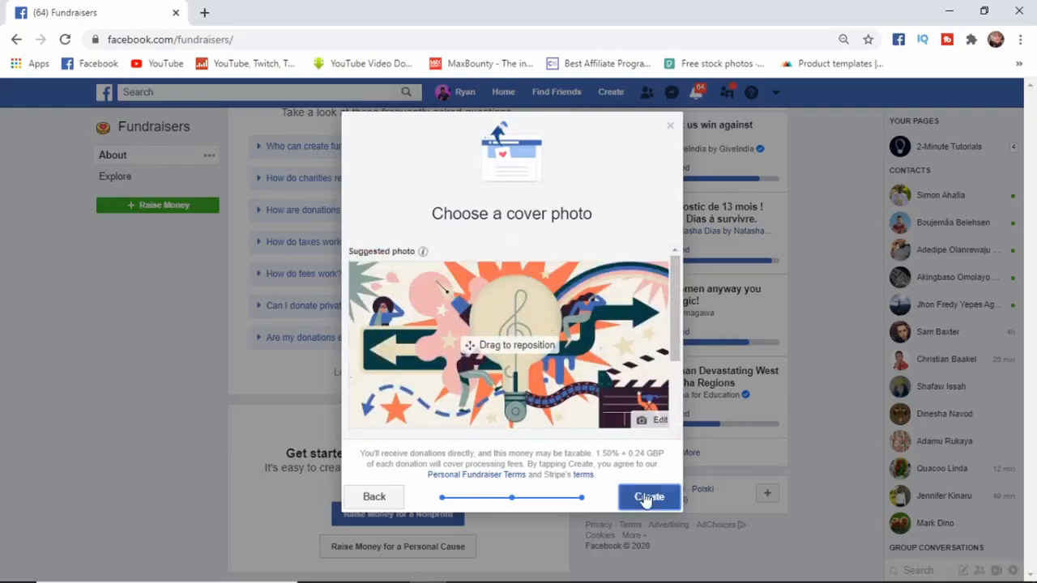
left_click(649, 497)
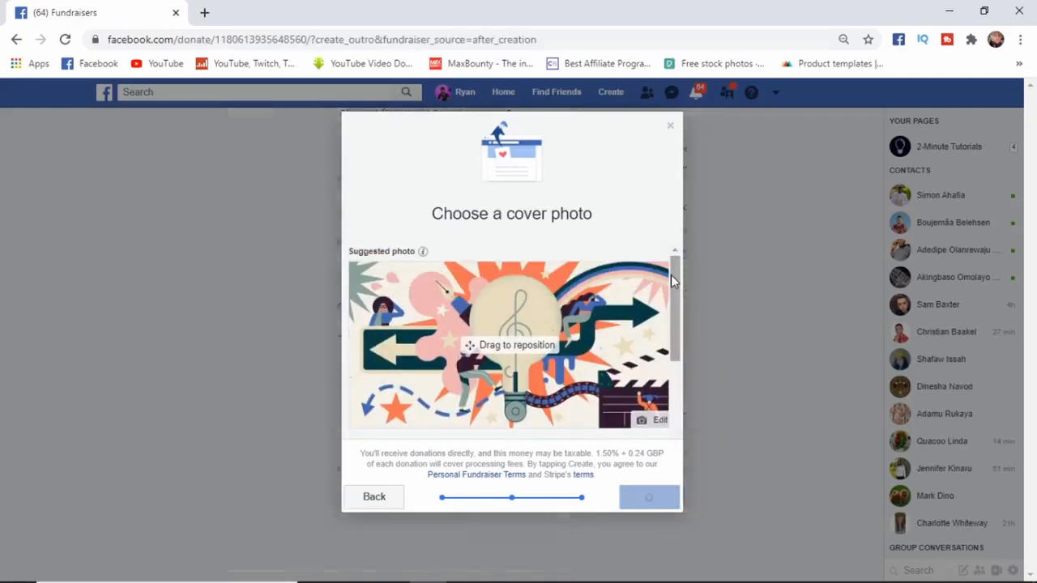
Review the MEDICAL EMERGENCY page's About and Benefiting sections showing £0 of £500.
left_click(649, 497)
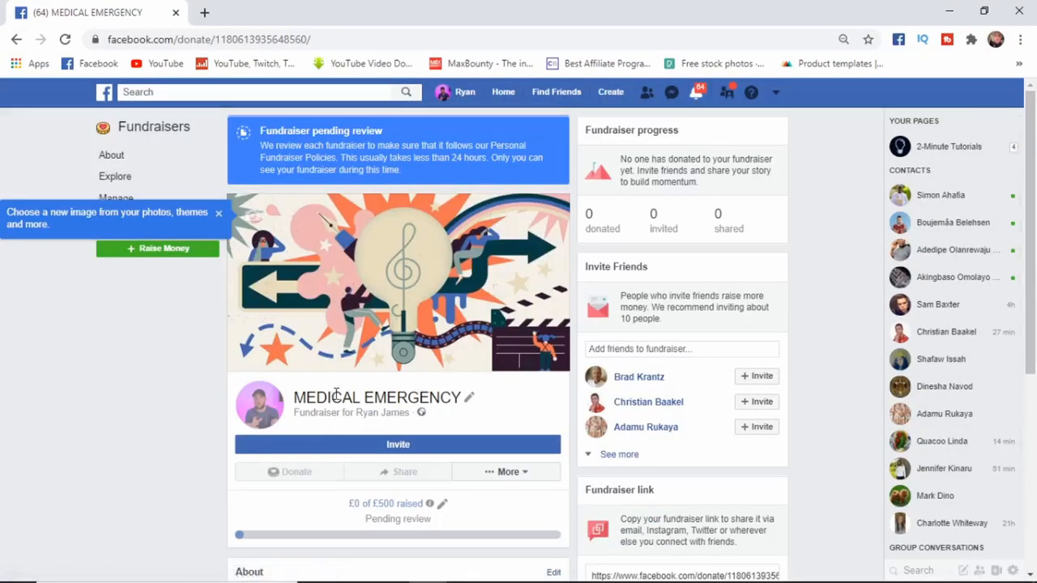
mouse_move(952, 350)
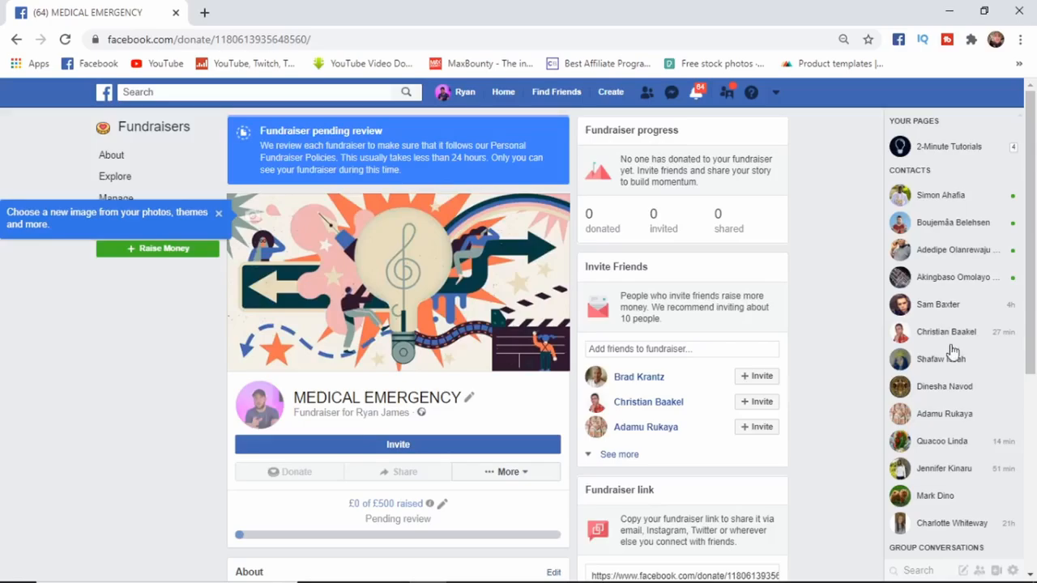
scroll("down", 3)
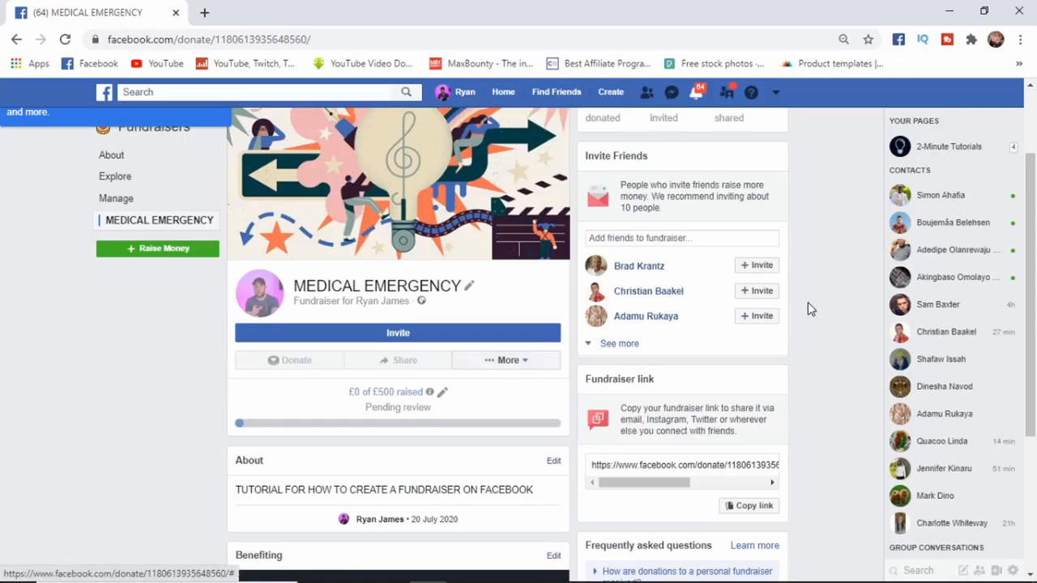
scroll("down", 3)
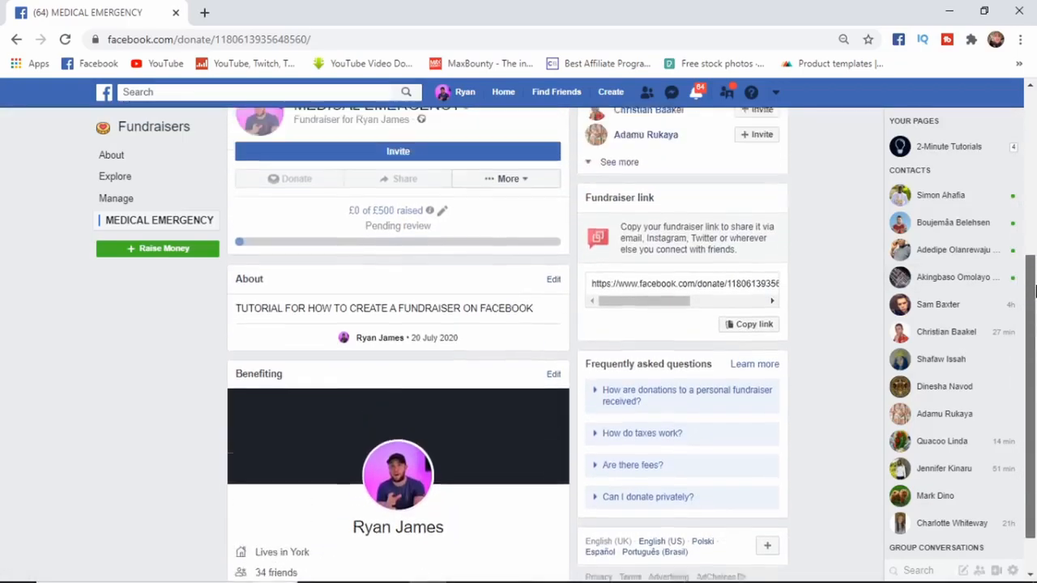